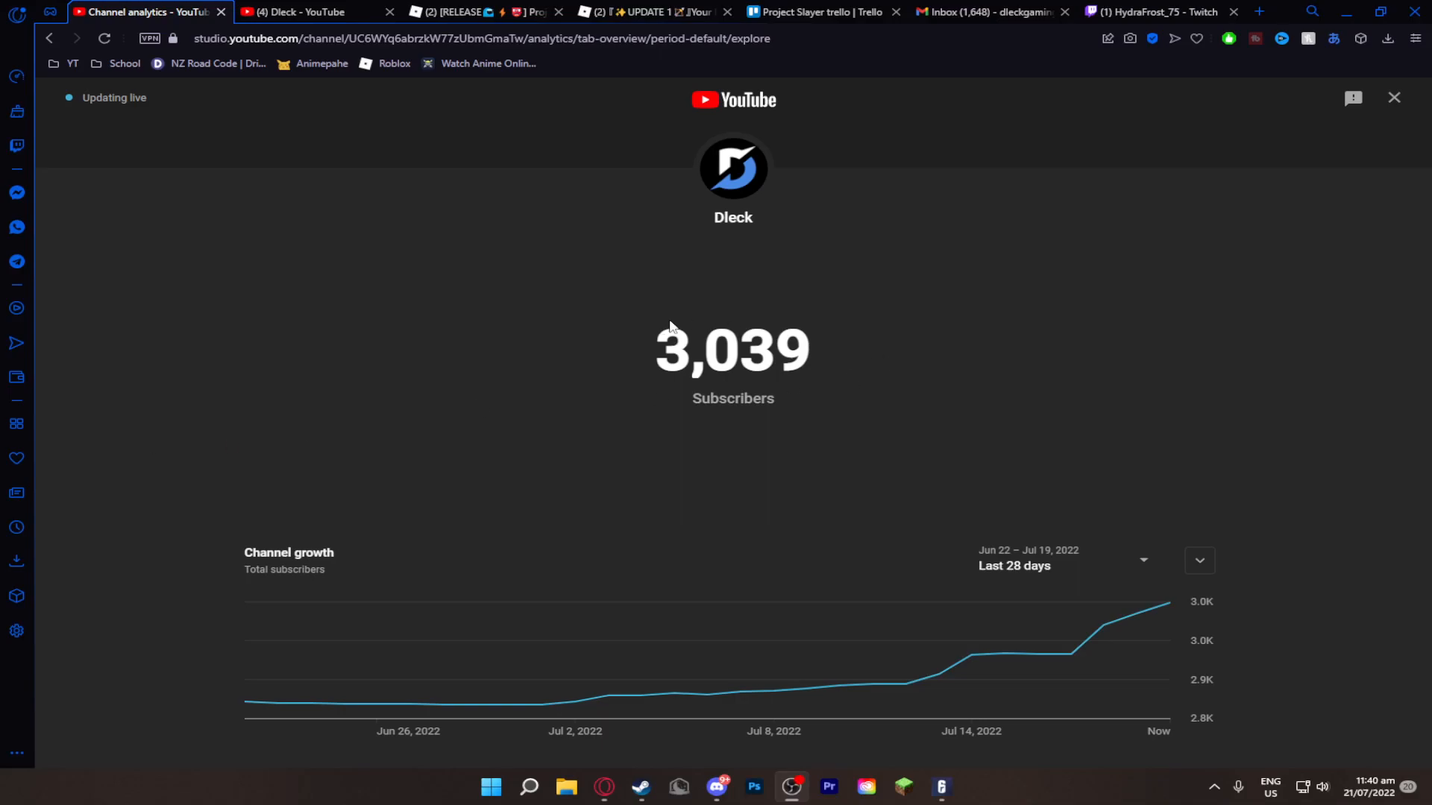
mouse_move(1168, 459)
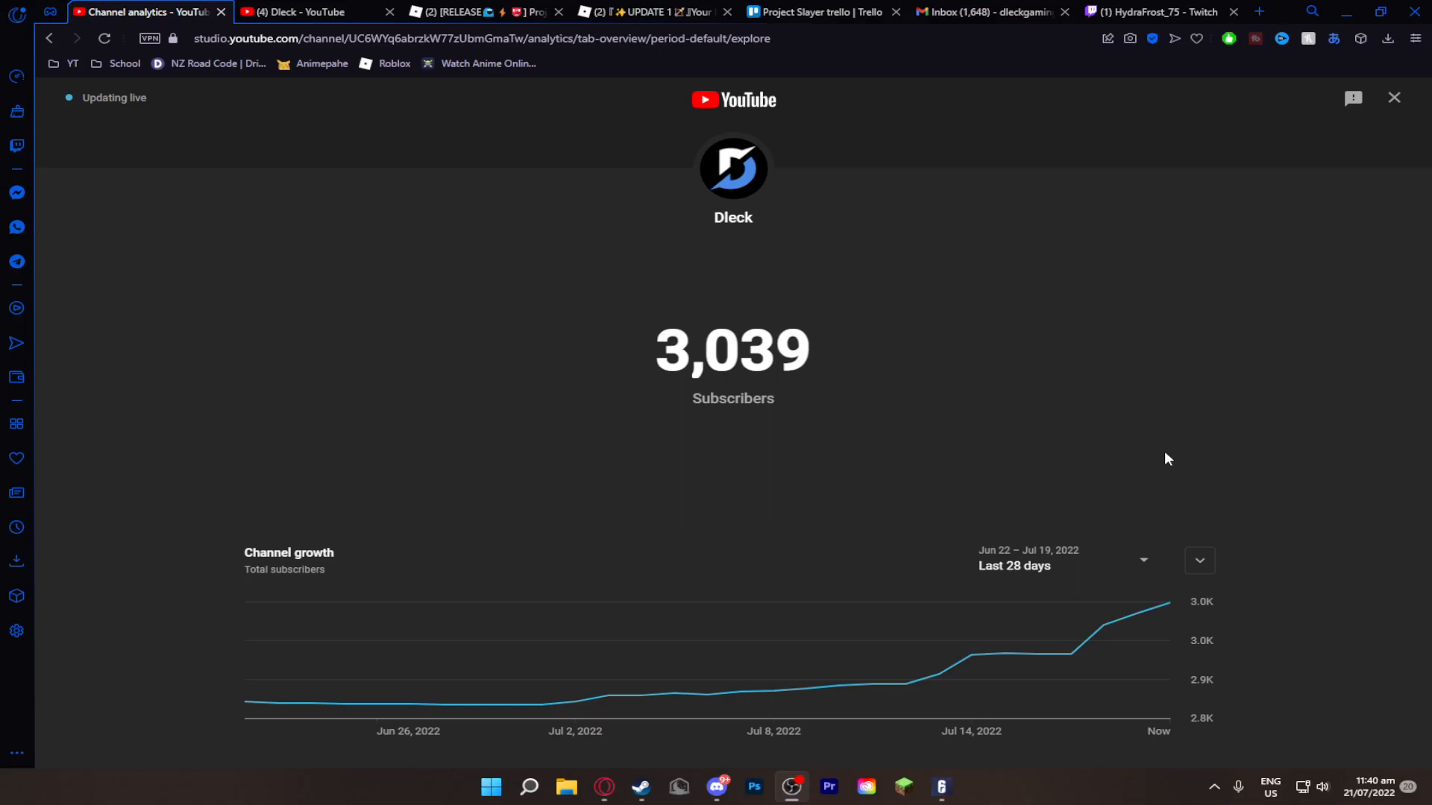
mouse_move(1083, 442)
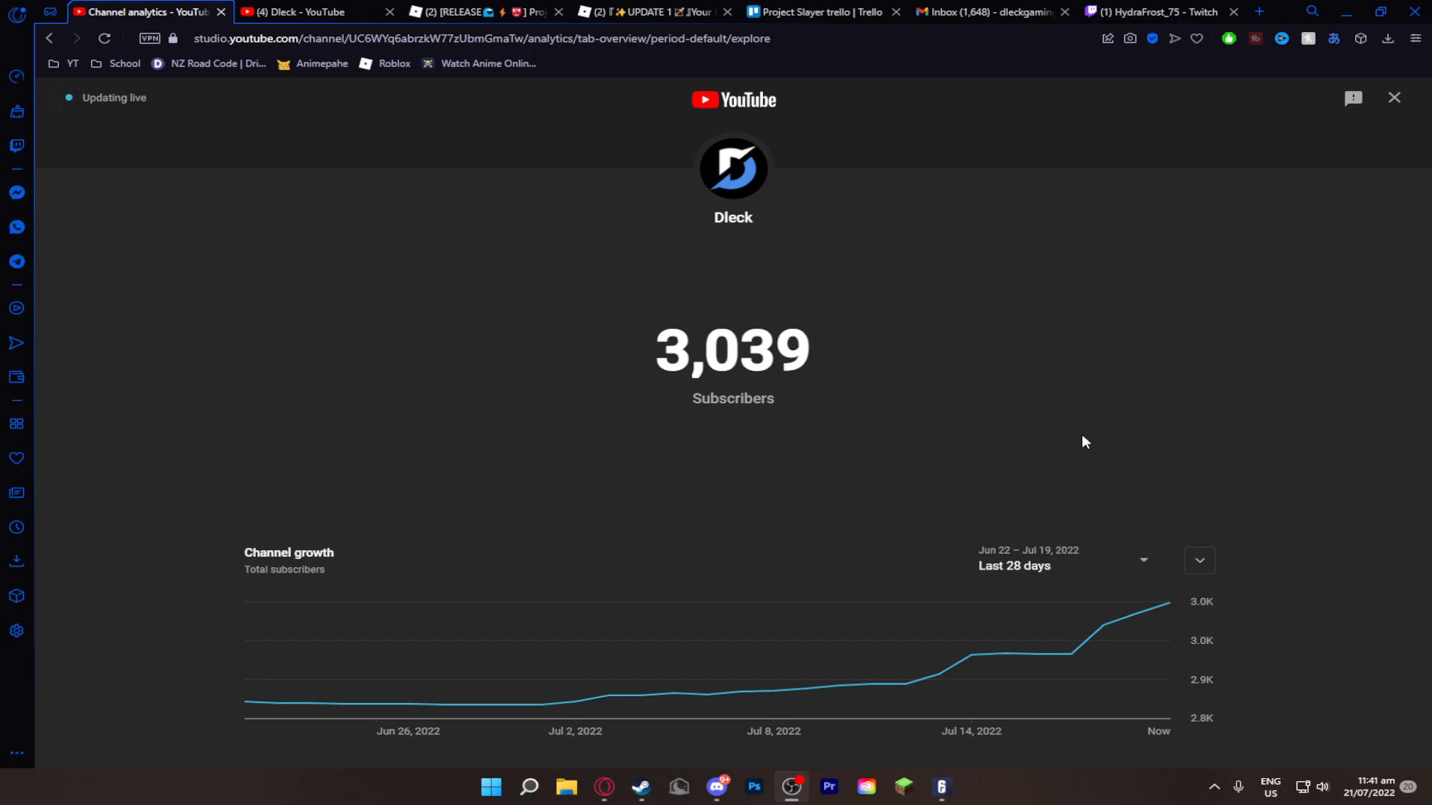
mouse_move(1044, 513)
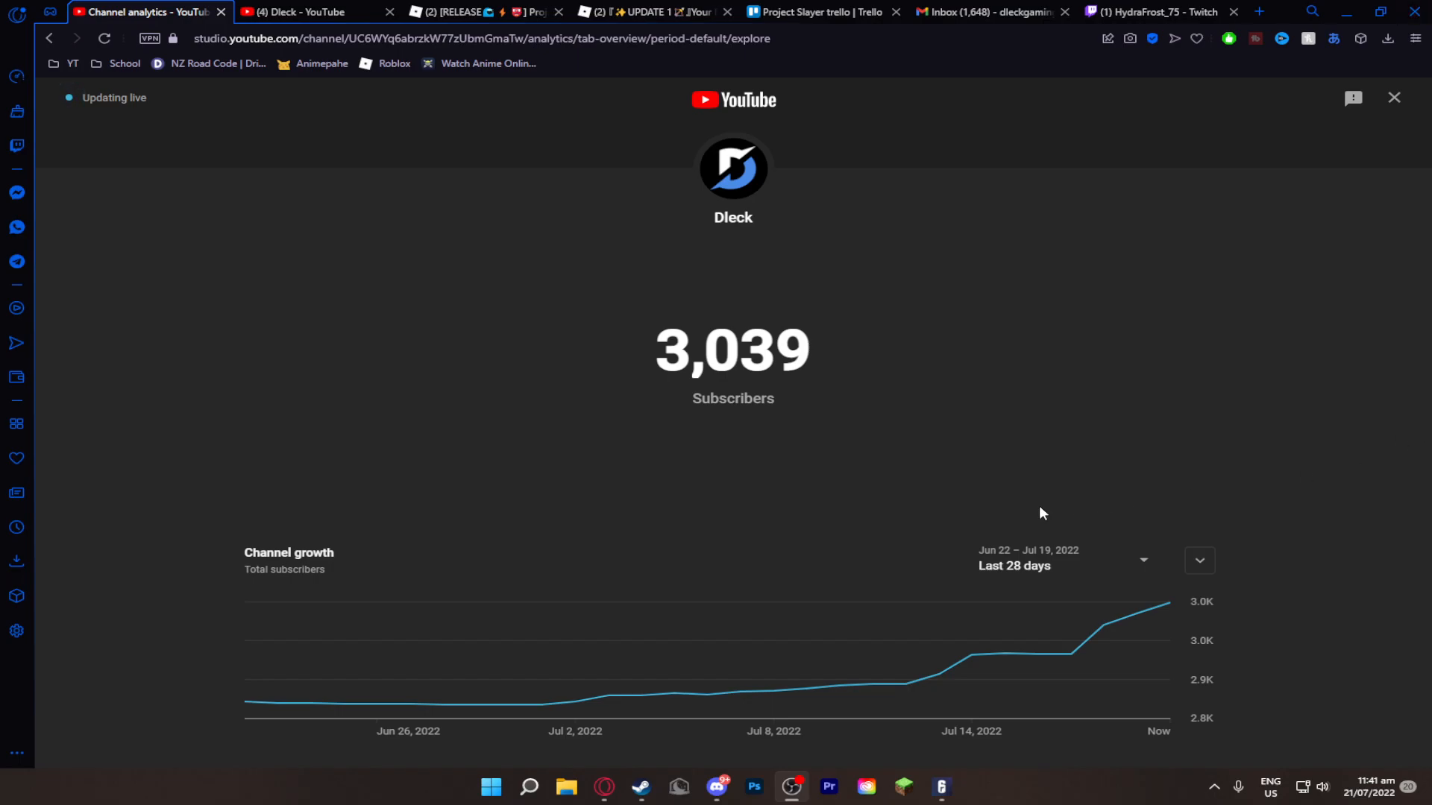
Step: Switch to the channel's About page and scroll through milestones up to 3,000 subs
left_click(310, 11)
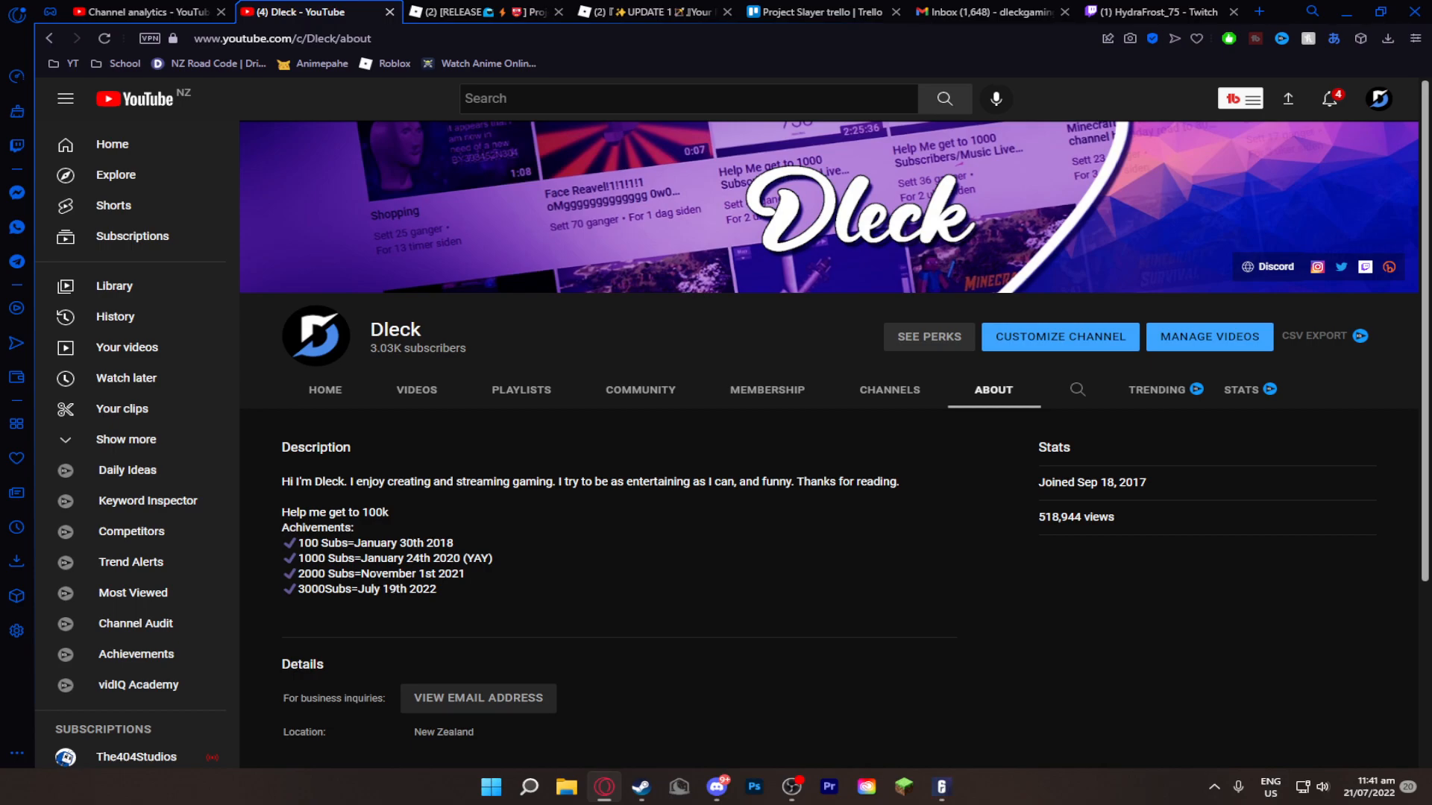
mouse_move(463, 591)
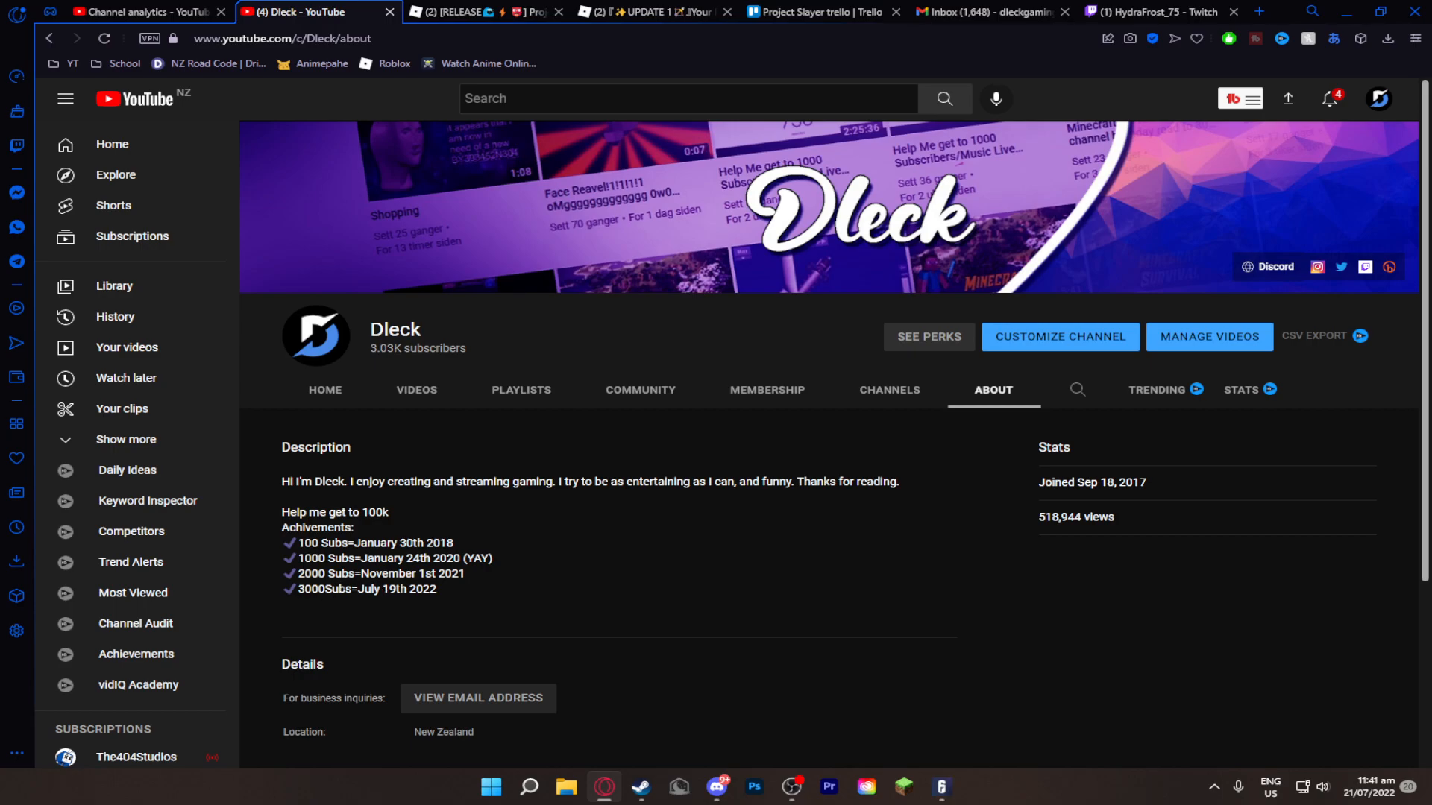
mouse_move(424, 637)
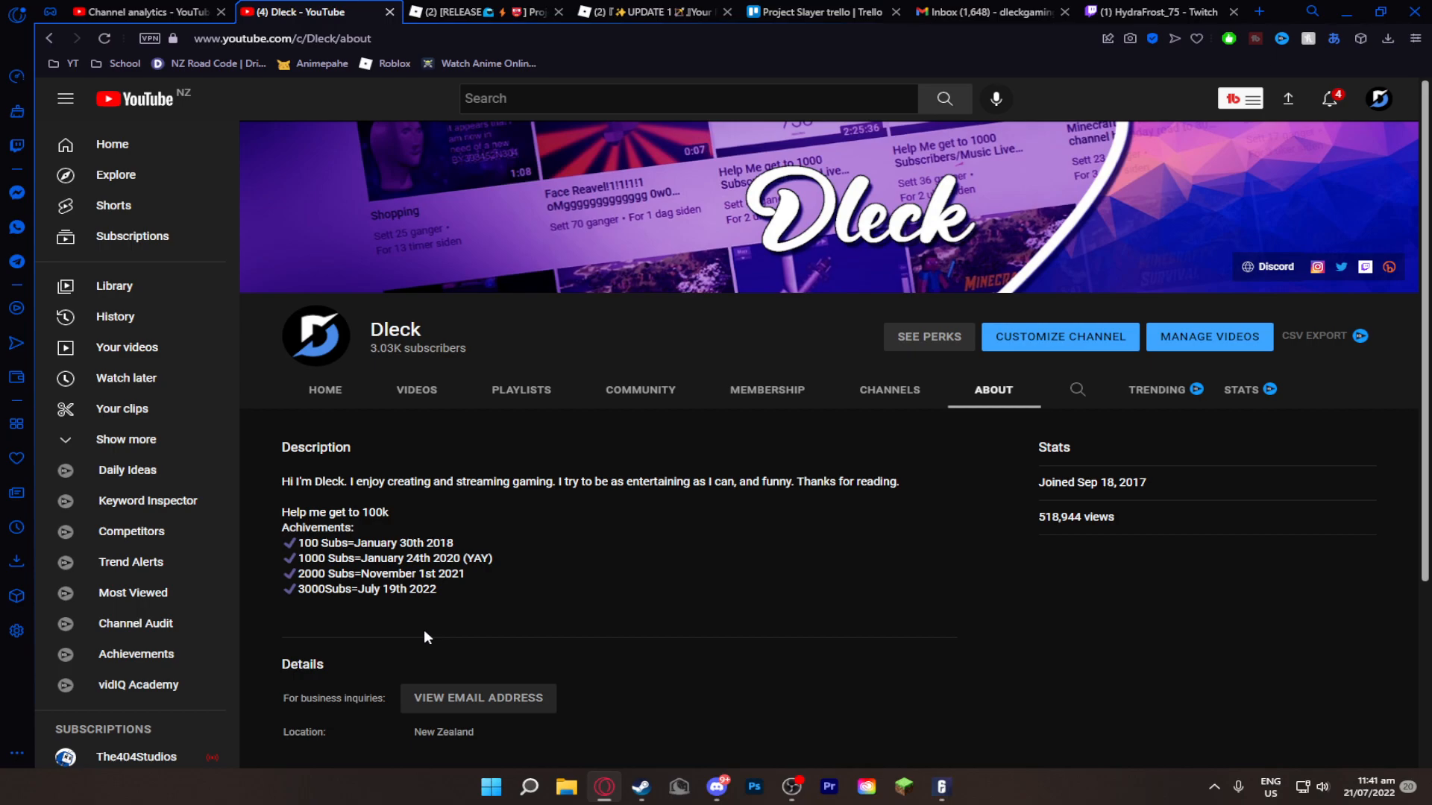
mouse_move(387, 668)
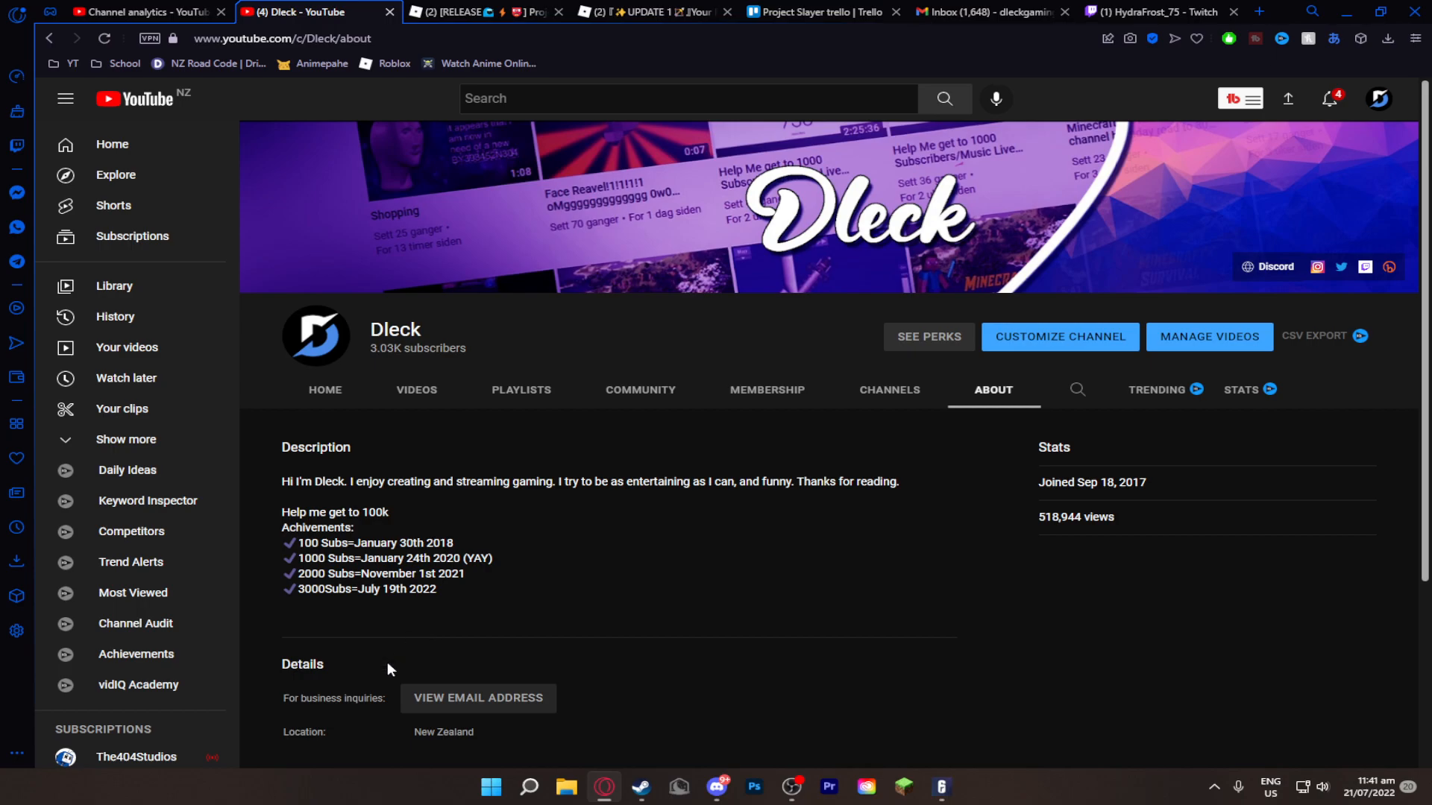
scroll("down", 3)
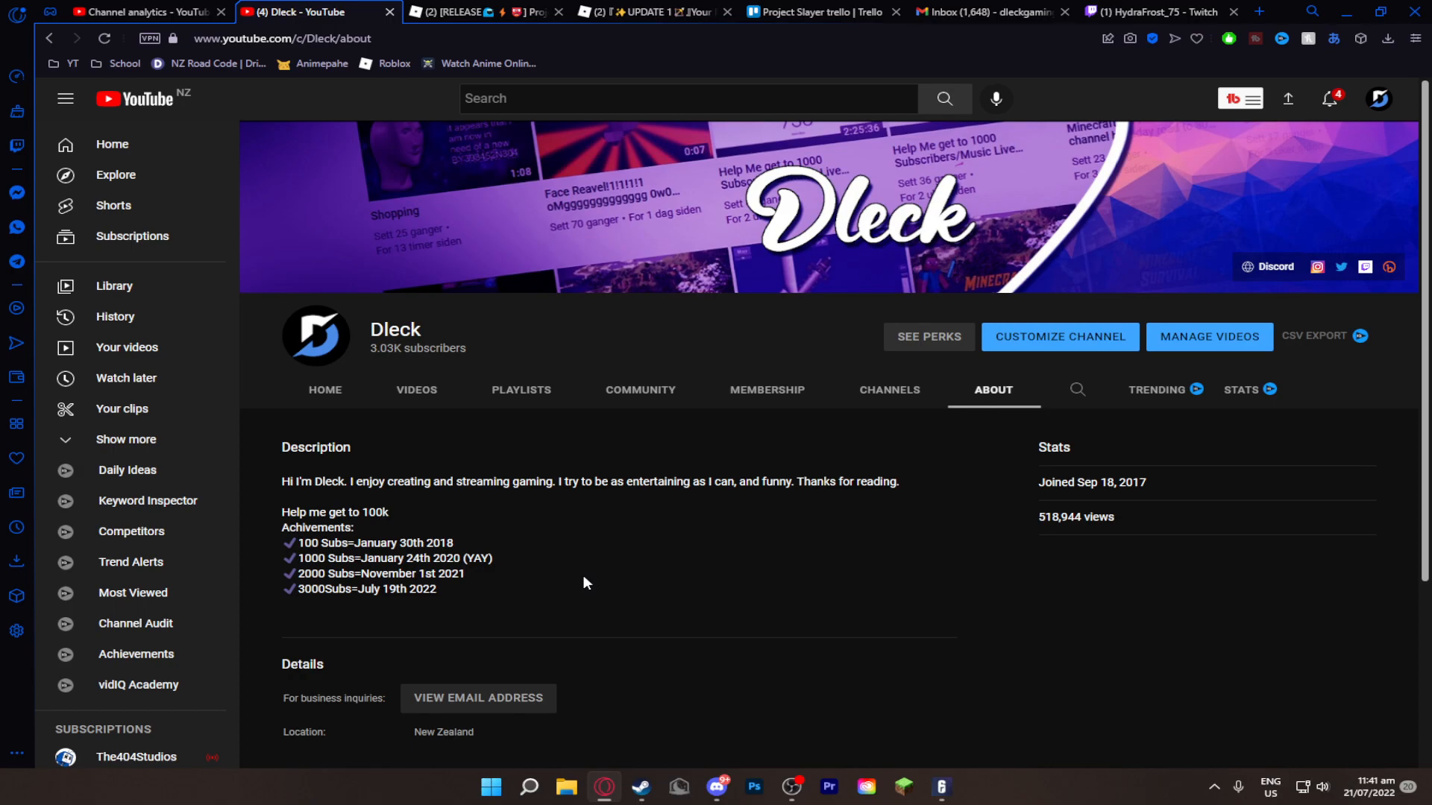
mouse_move(385, 654)
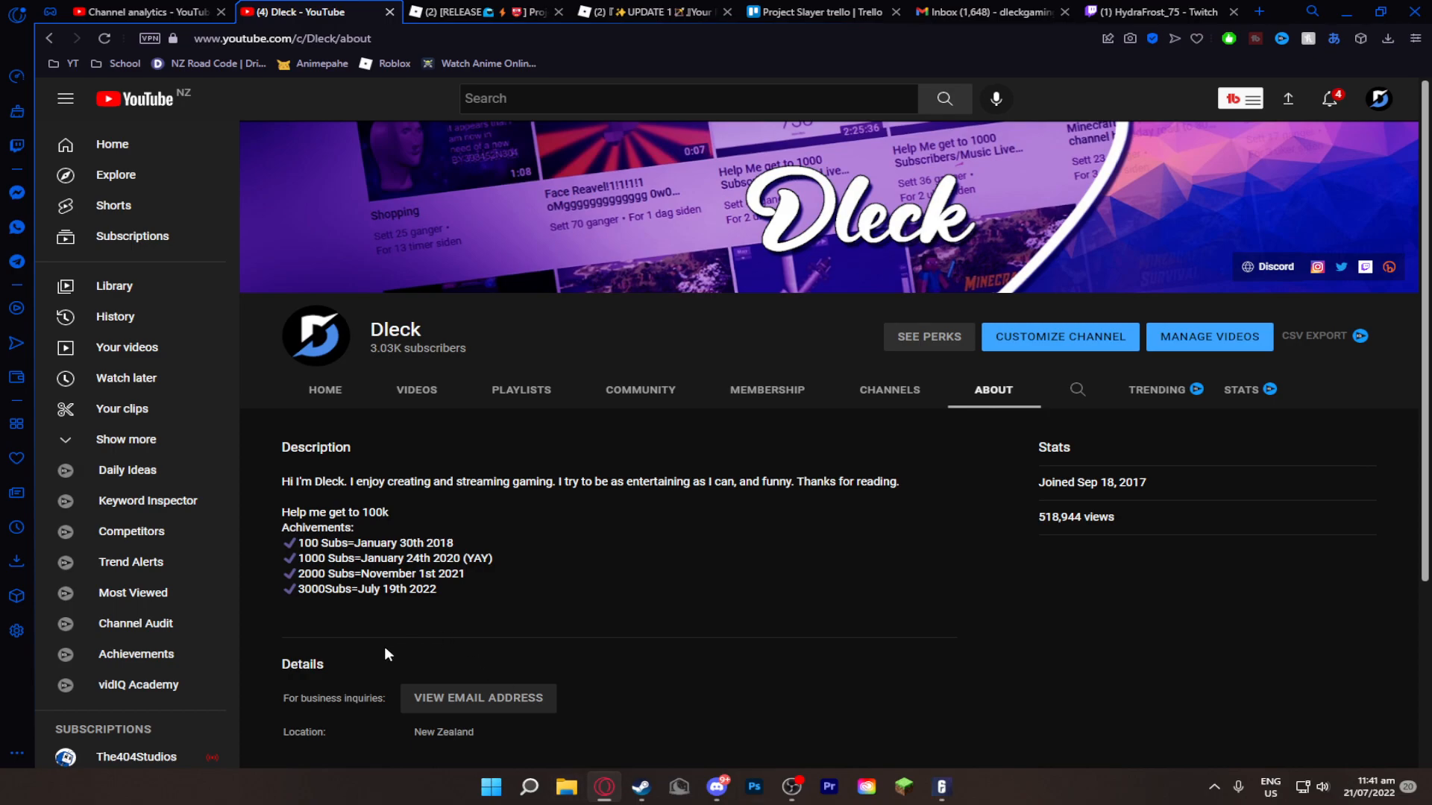